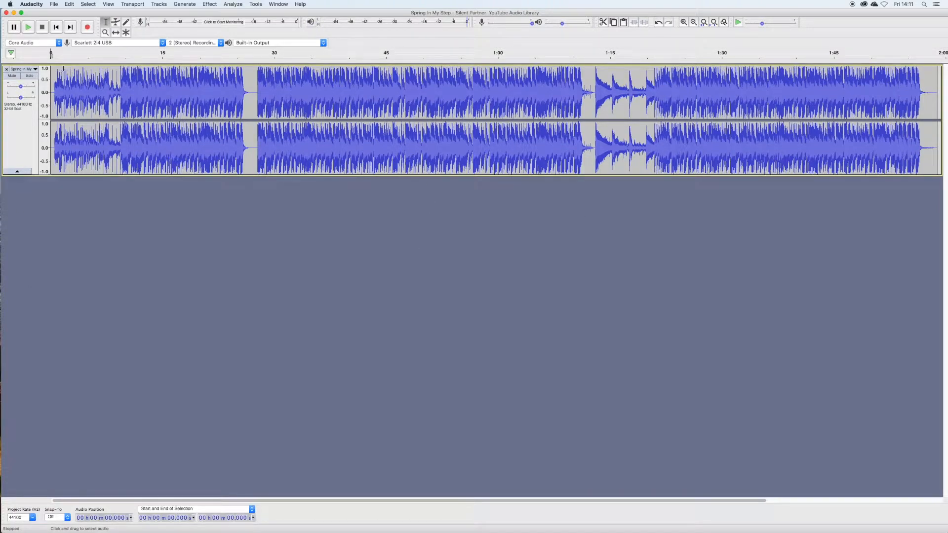
Step: Play and stop the song twice, then set the playhead near 14.6 seconds
click(27, 27)
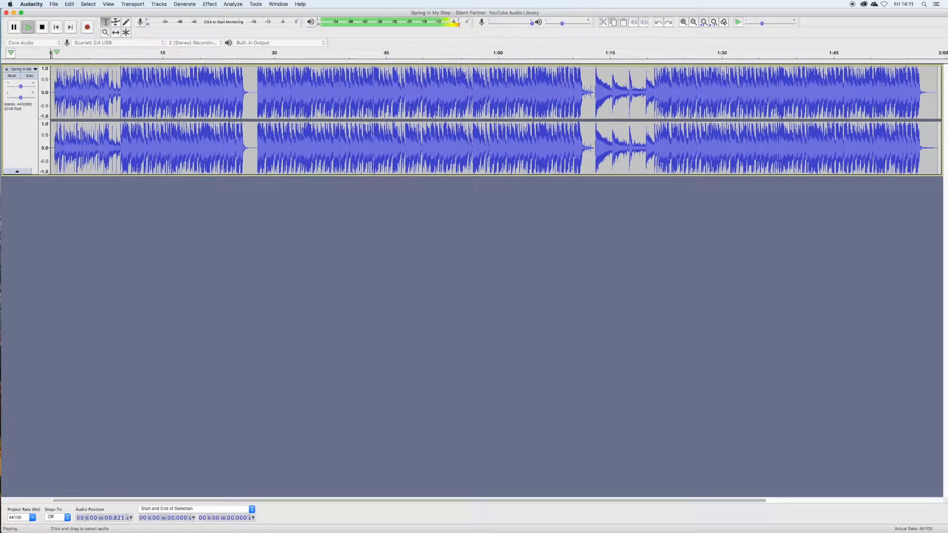
click(42, 26)
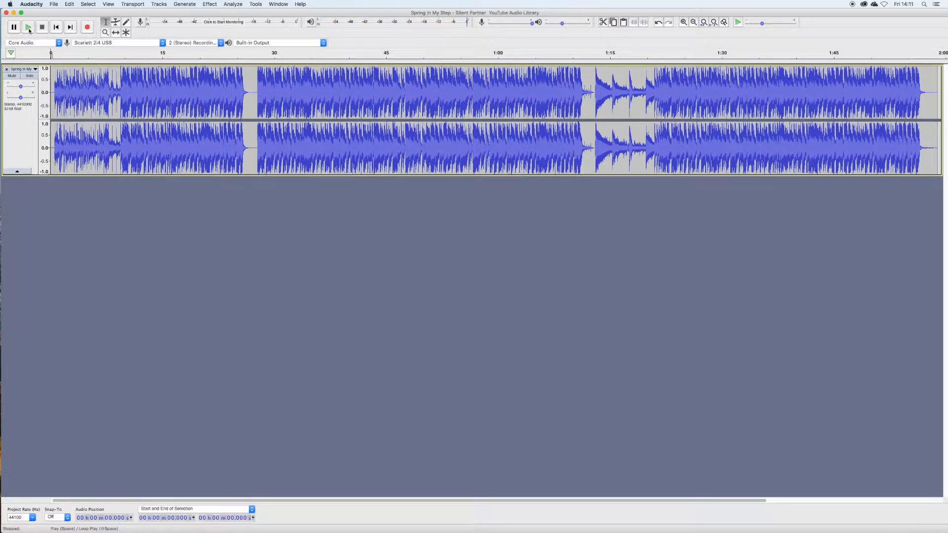
click(27, 27)
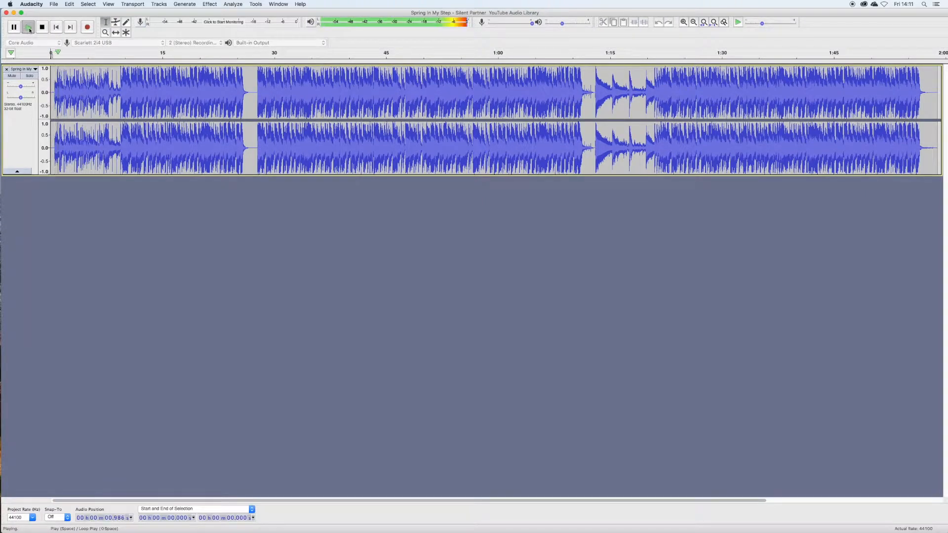
click(41, 26)
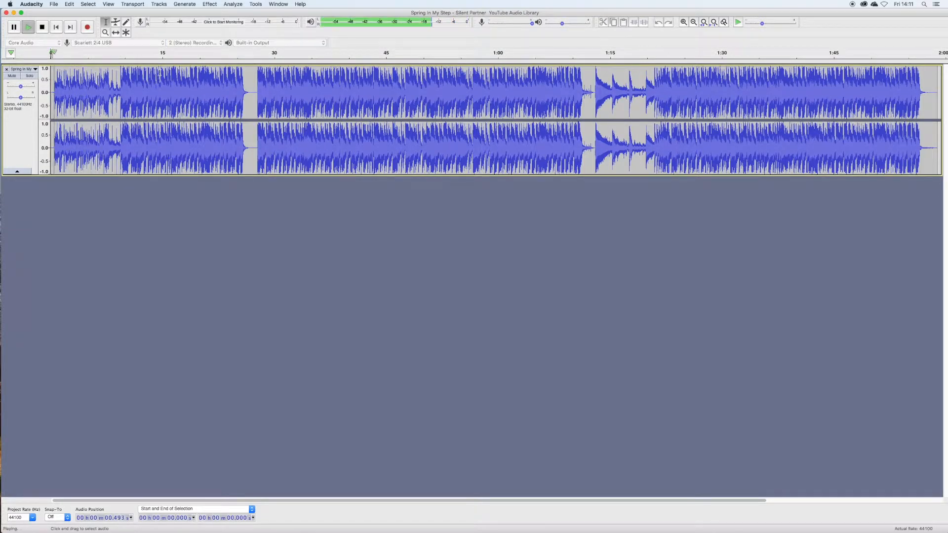
click(41, 27)
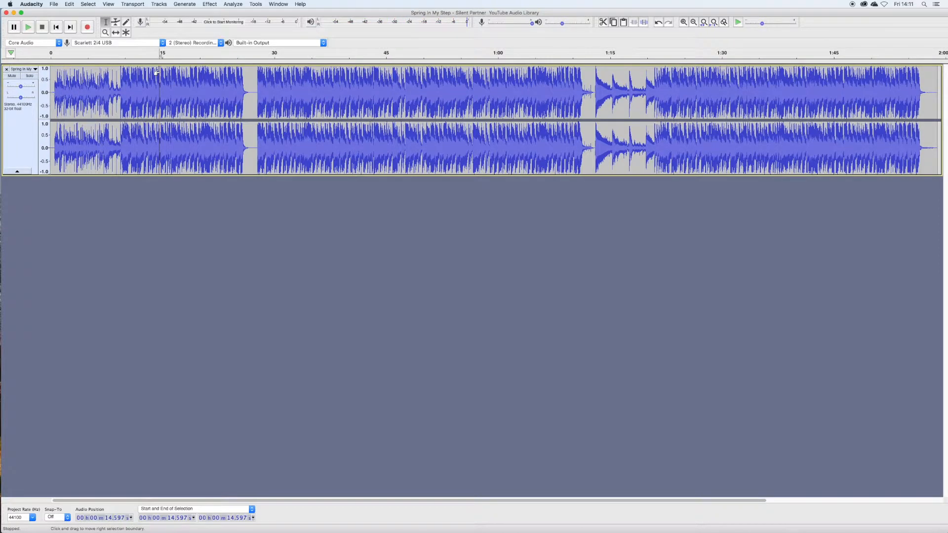
click(28, 27)
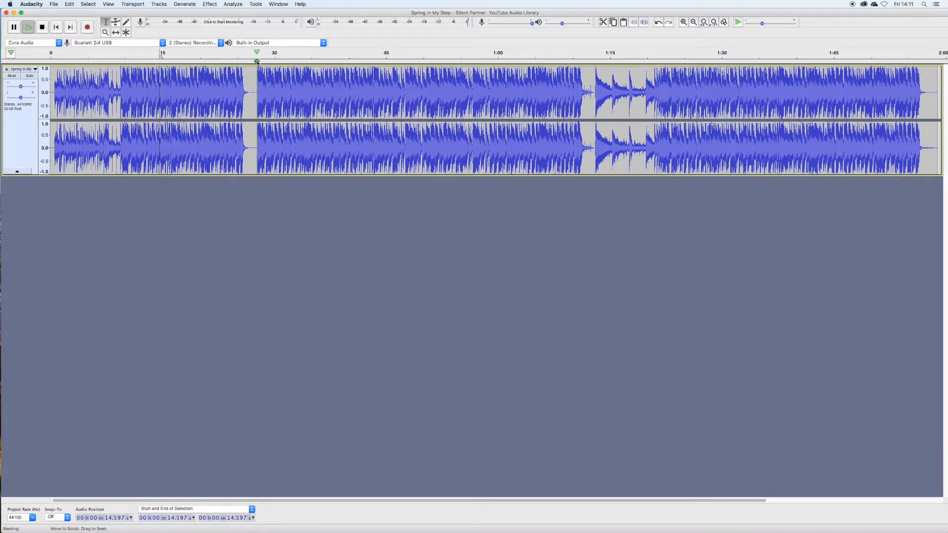
click(27, 27)
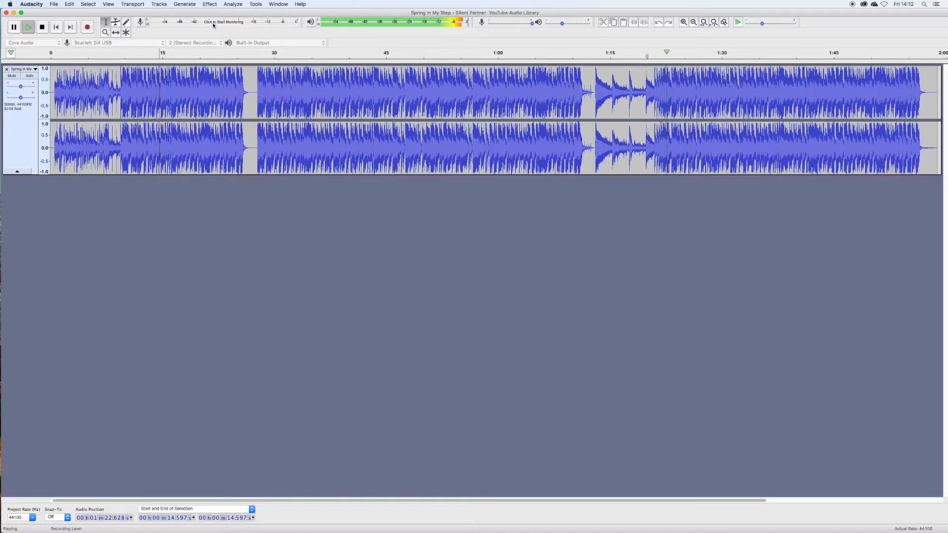
click(41, 27)
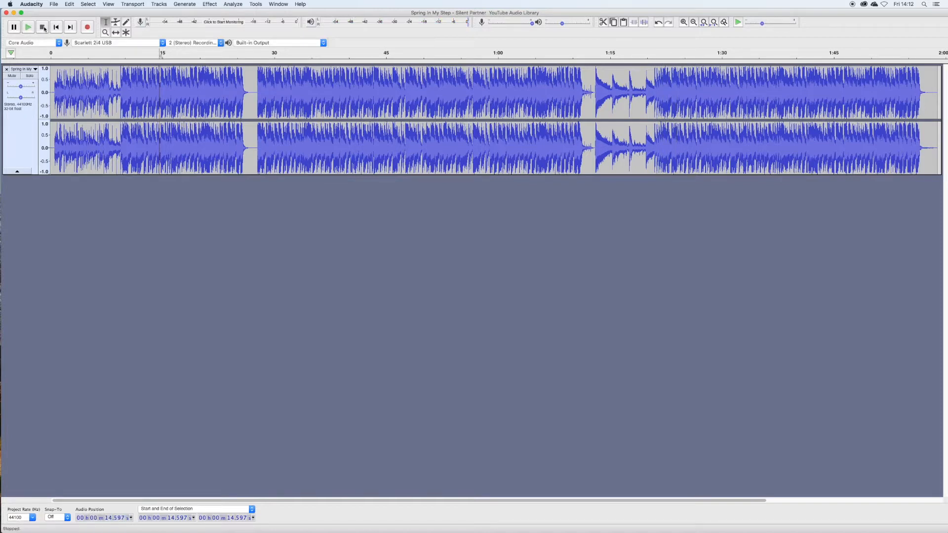
Step: Skip to the song's start, then skip to its end at 1:58.909
click(55, 26)
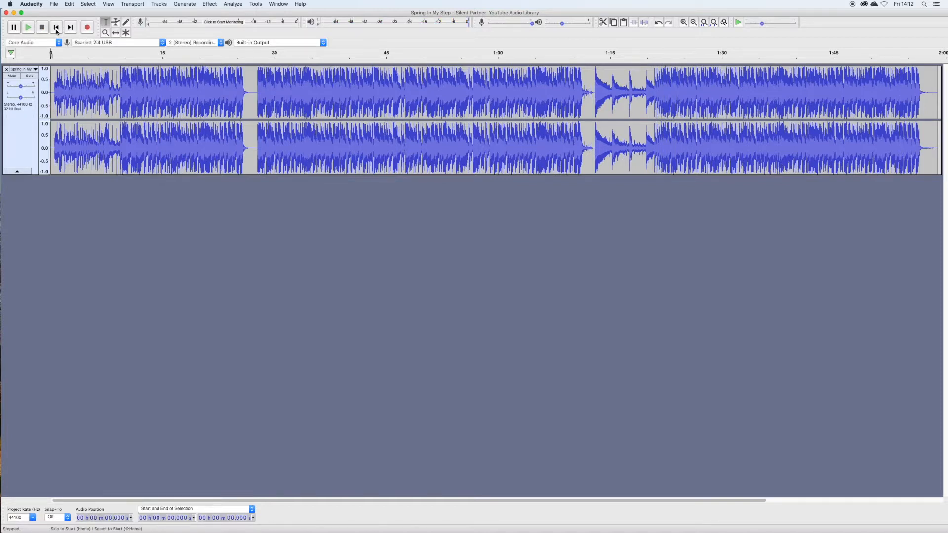
click(27, 27)
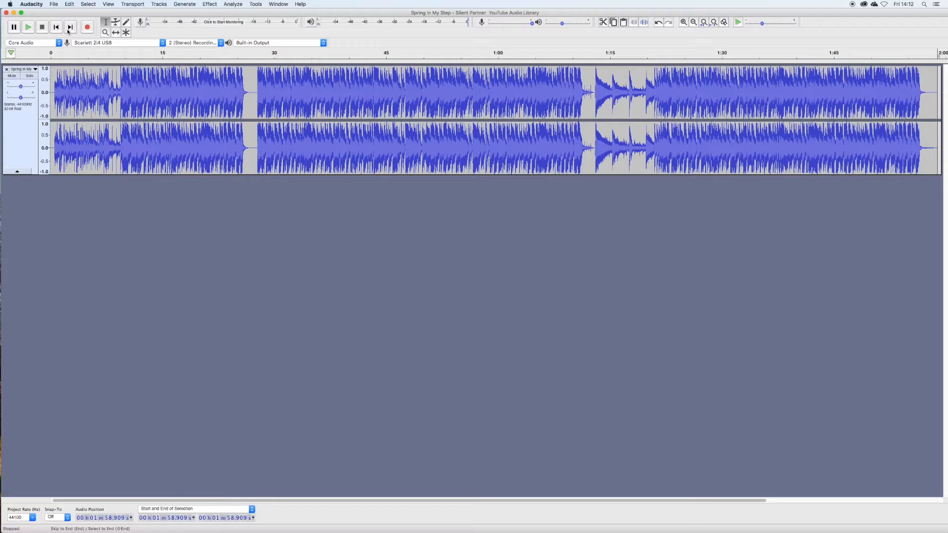
mouse_move(56, 27)
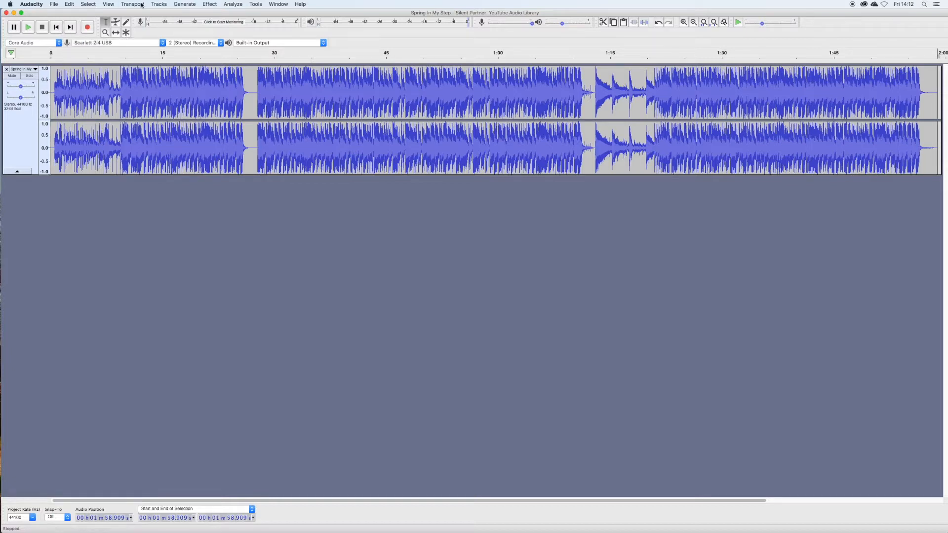
Step: Open the Transport menu to browse its Playing, Recording and Cursor to submenus
click(132, 5)
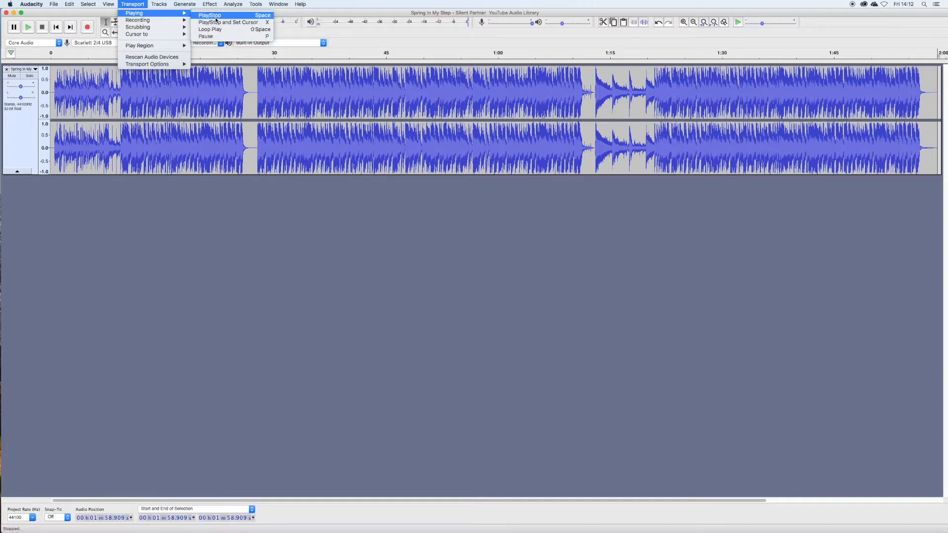
mouse_move(138, 19)
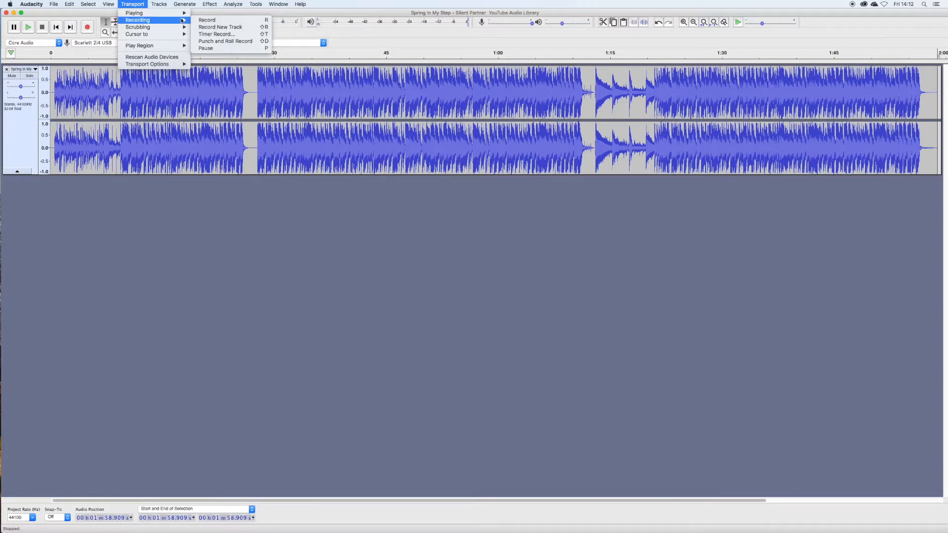
mouse_move(230, 26)
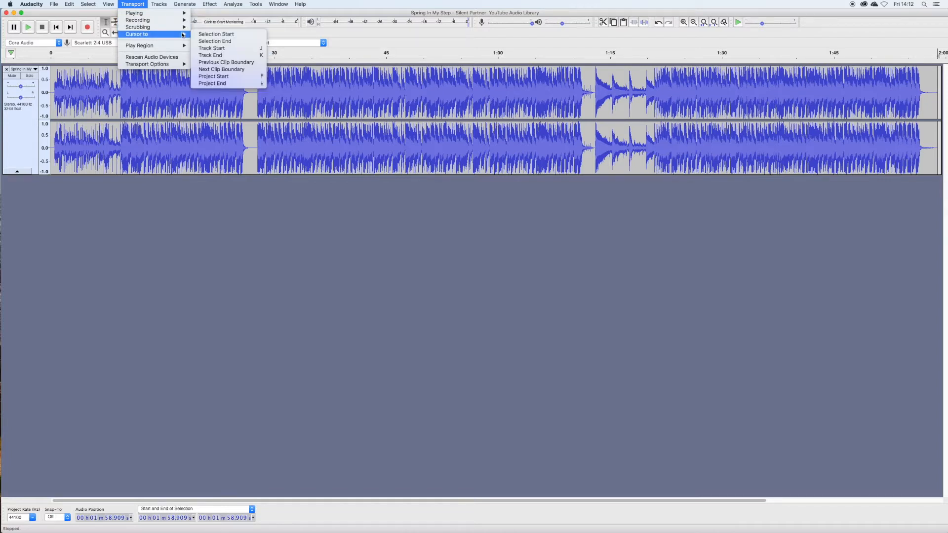
mouse_move(213, 76)
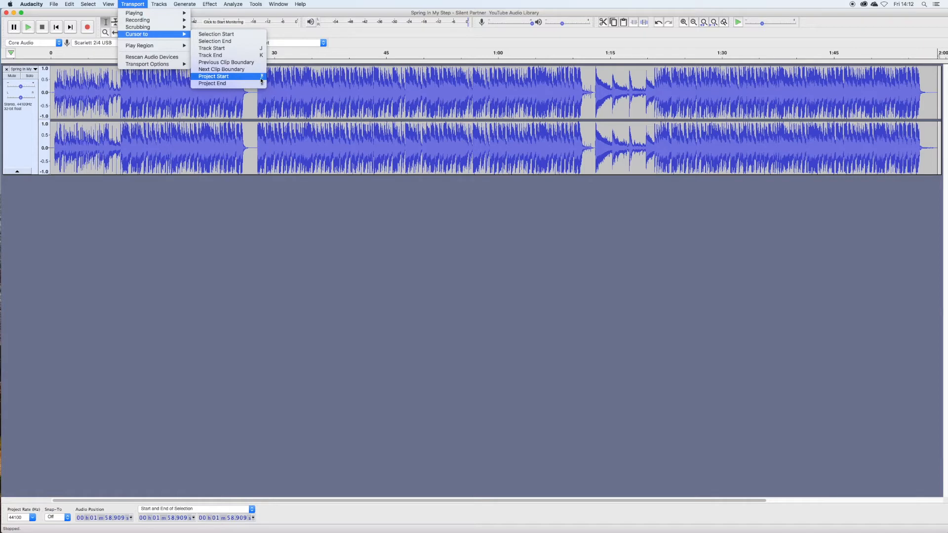
mouse_move(229, 83)
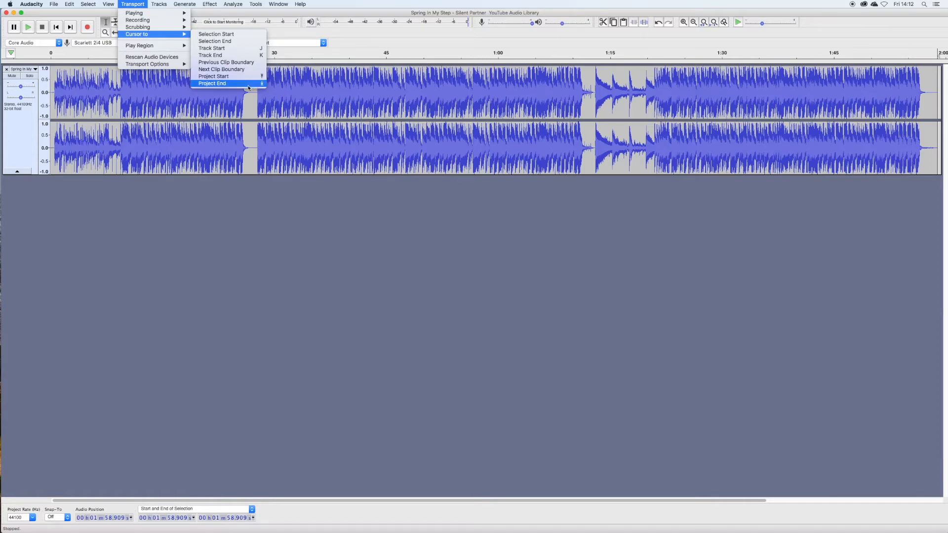